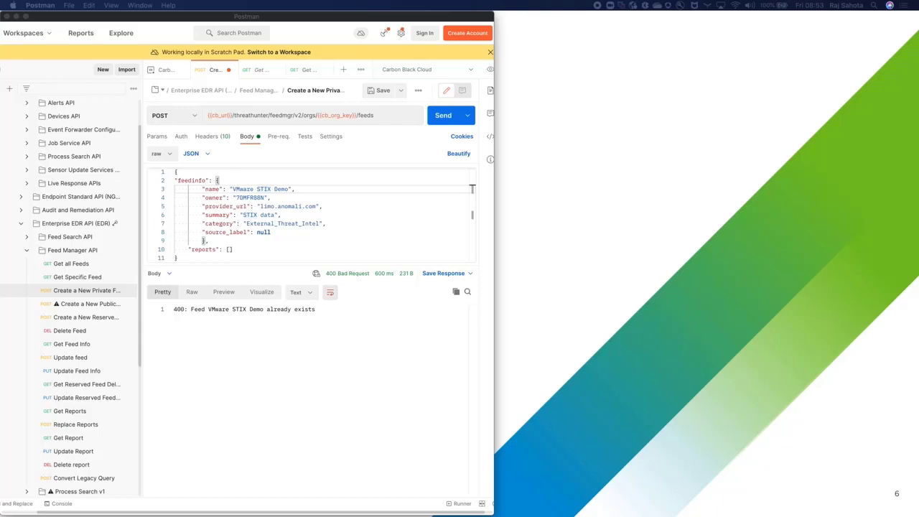
mouse_move(189, 261)
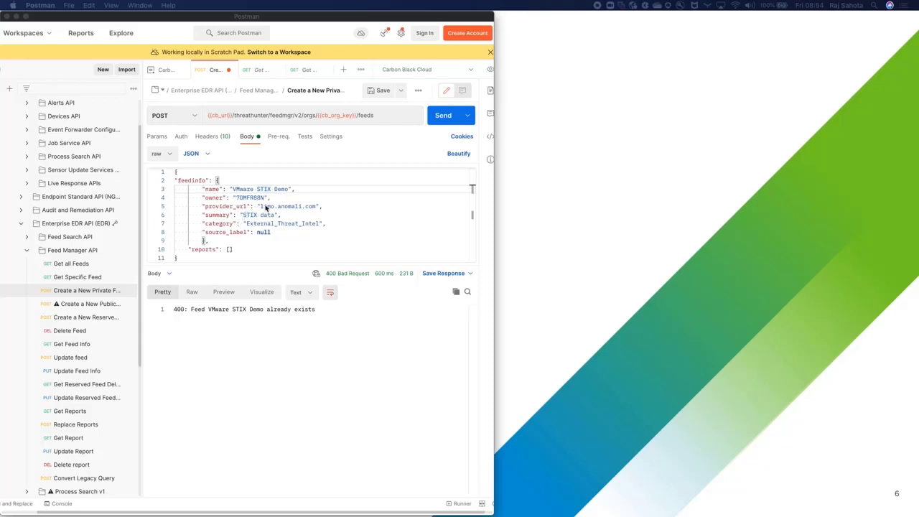
mouse_move(313, 238)
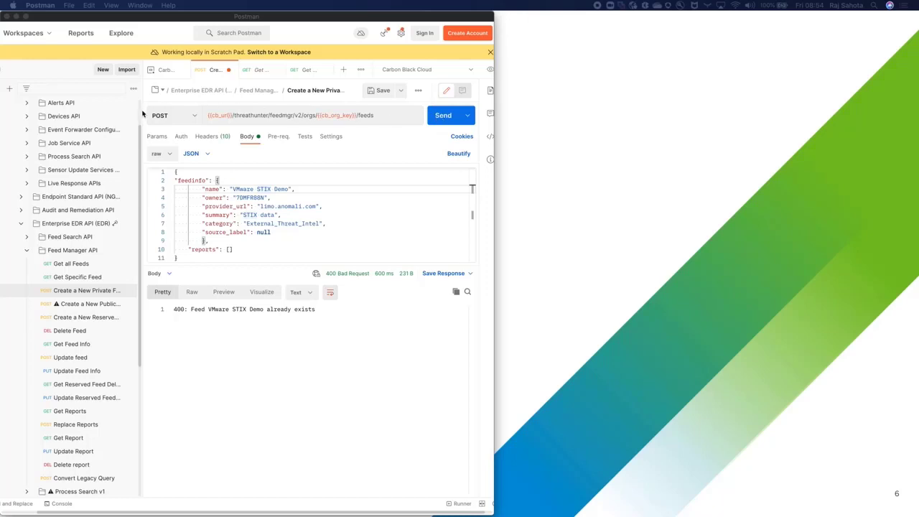
mouse_move(365, 120)
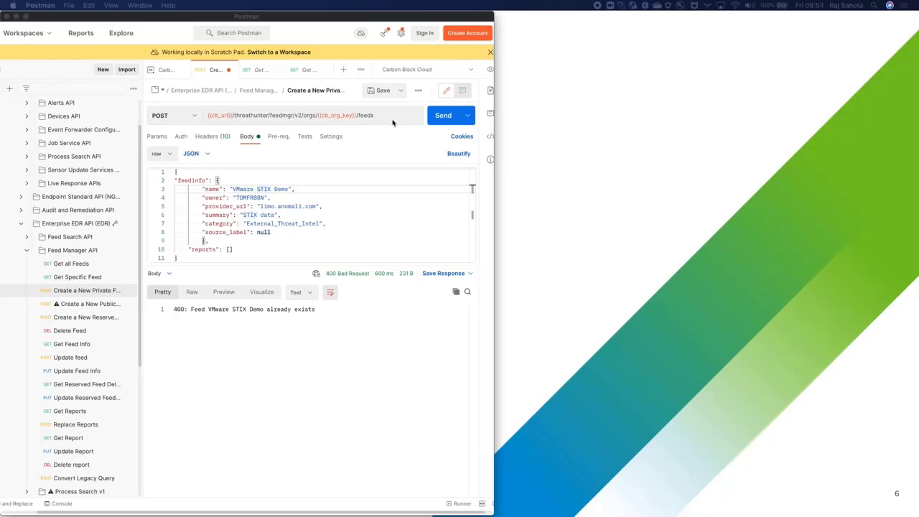
- Send Get all Feeds and pick out the VMware STIX Demo feed id from the response
left_click(442, 115)
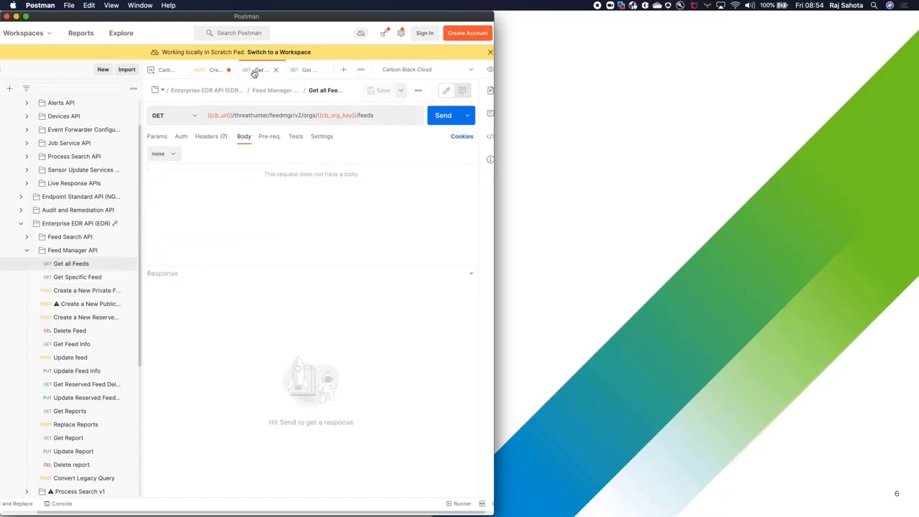
mouse_move(257, 128)
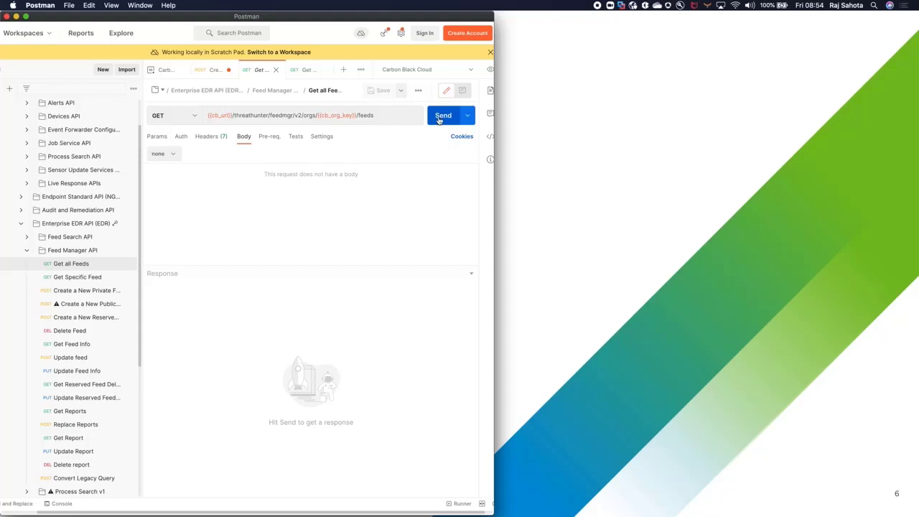
left_click(443, 115)
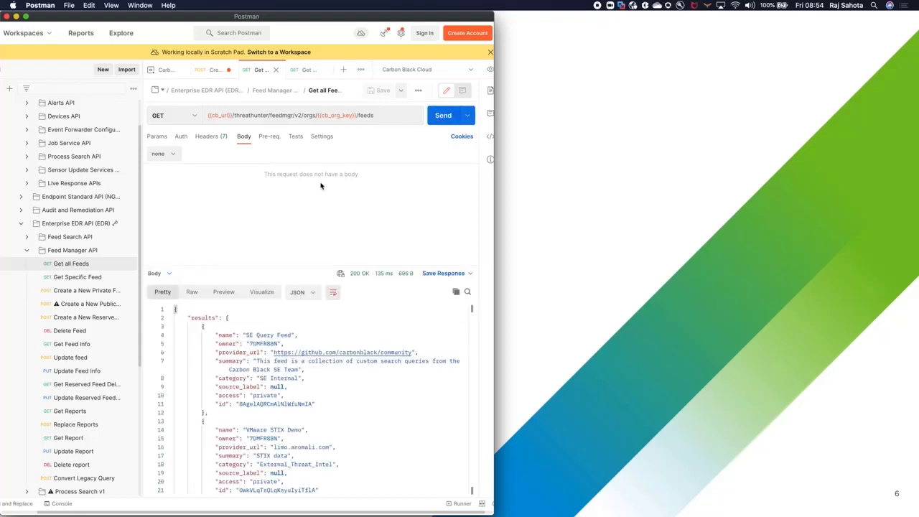
scroll("down", 3)
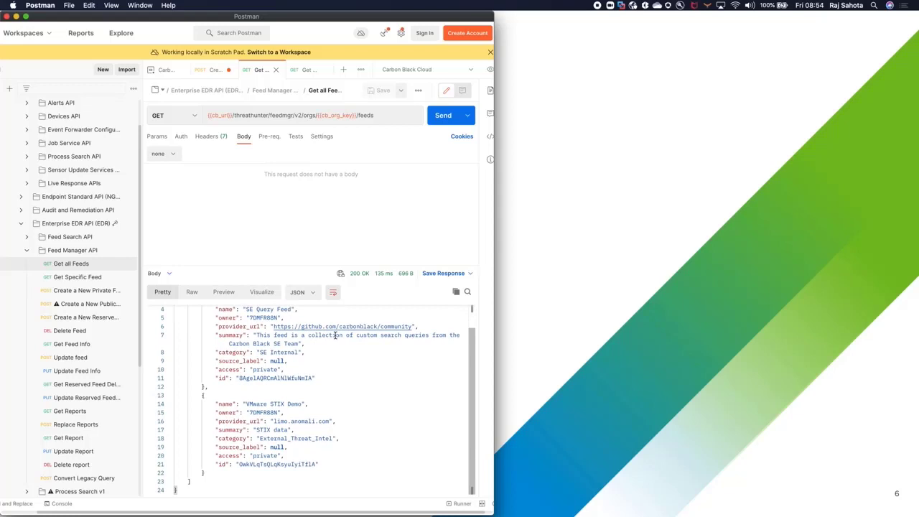
mouse_move(392, 352)
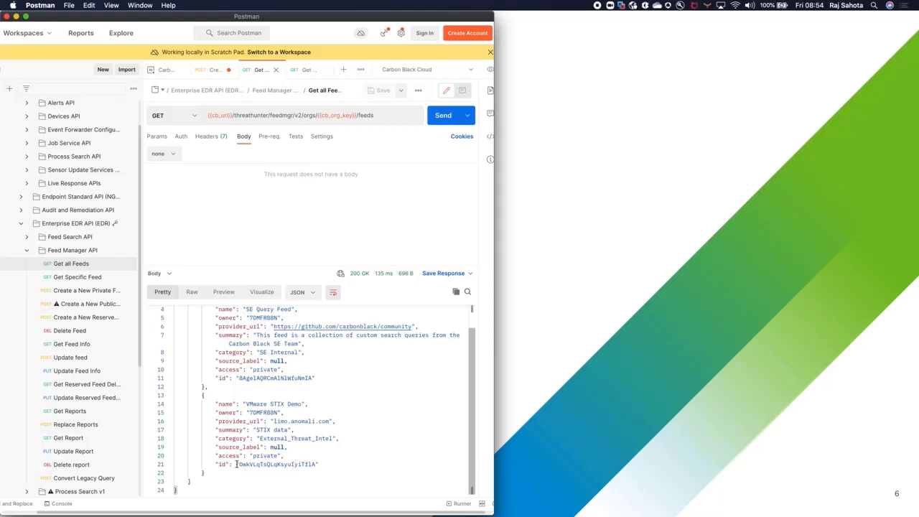
double_click(279, 464)
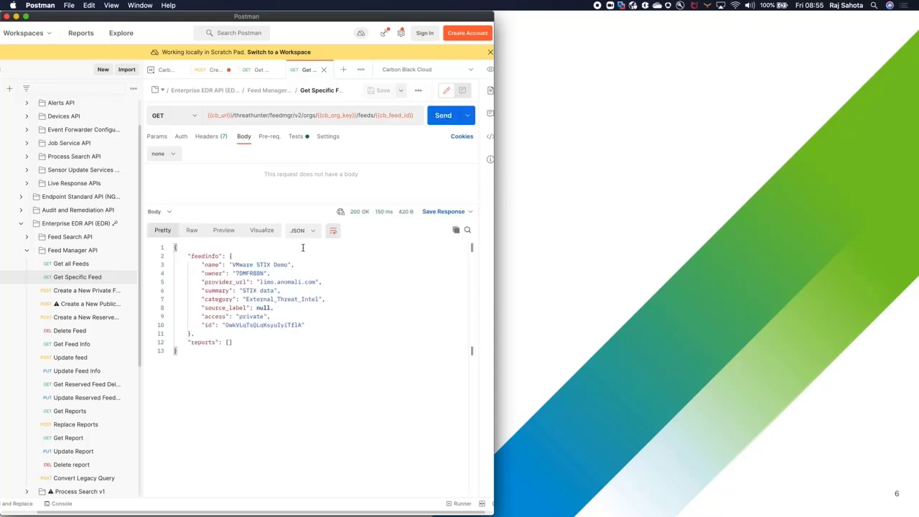
mouse_move(227, 305)
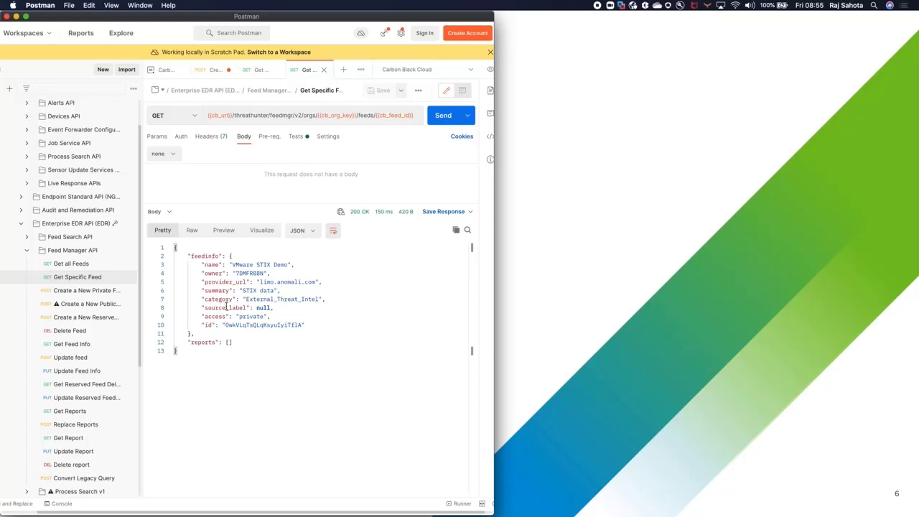
mouse_move(602, 494)
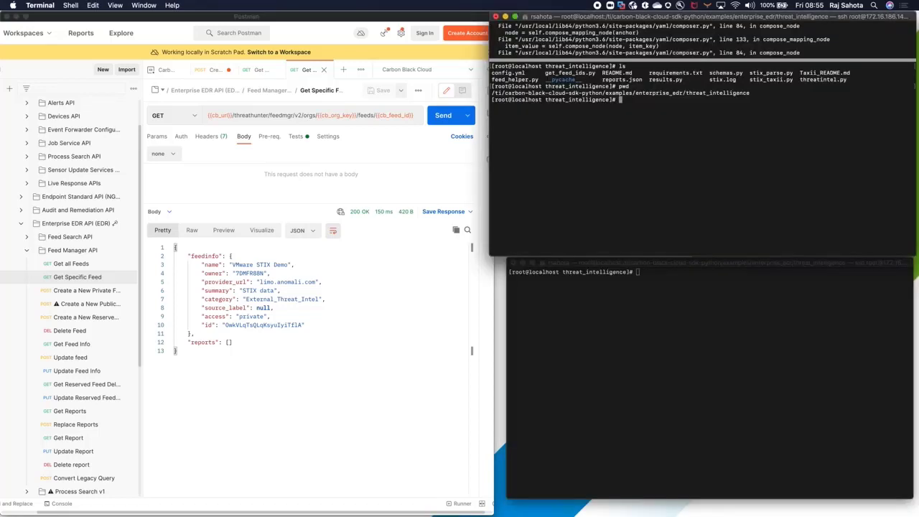
mouse_move(887, 421)
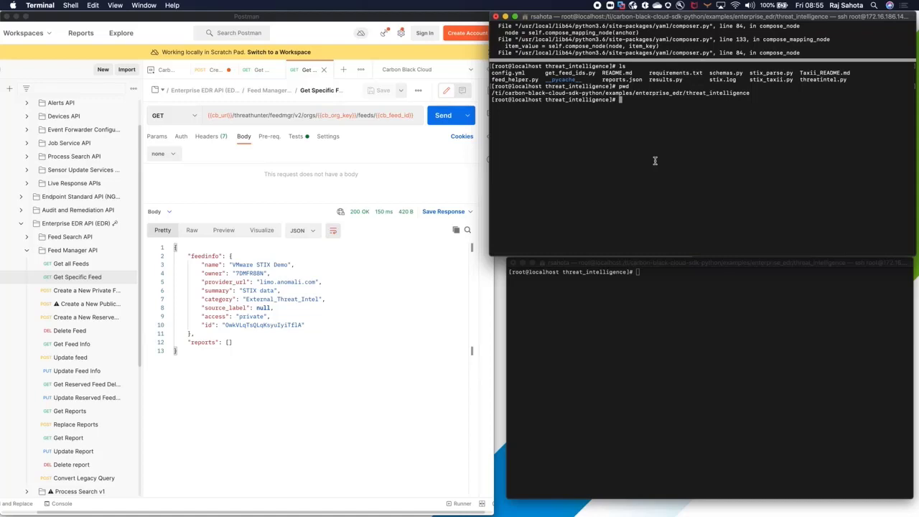
mouse_move(558, 317)
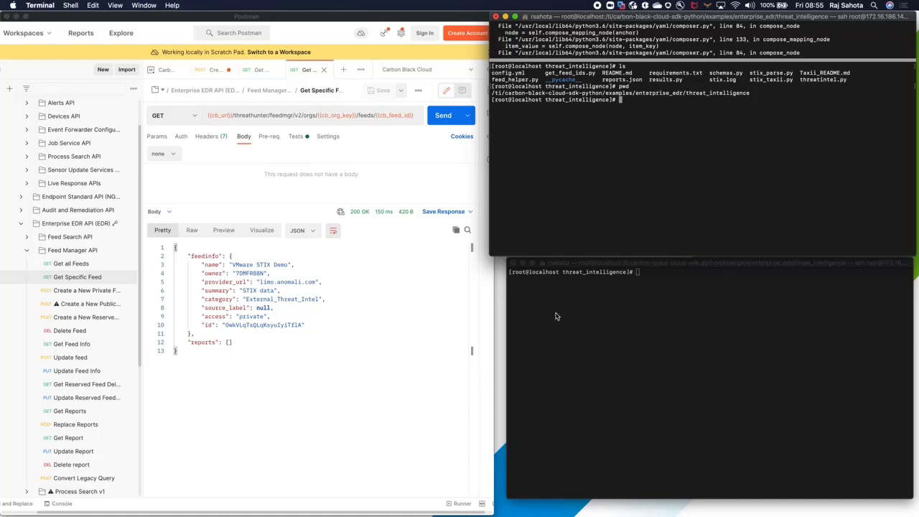
mouse_move(654, 443)
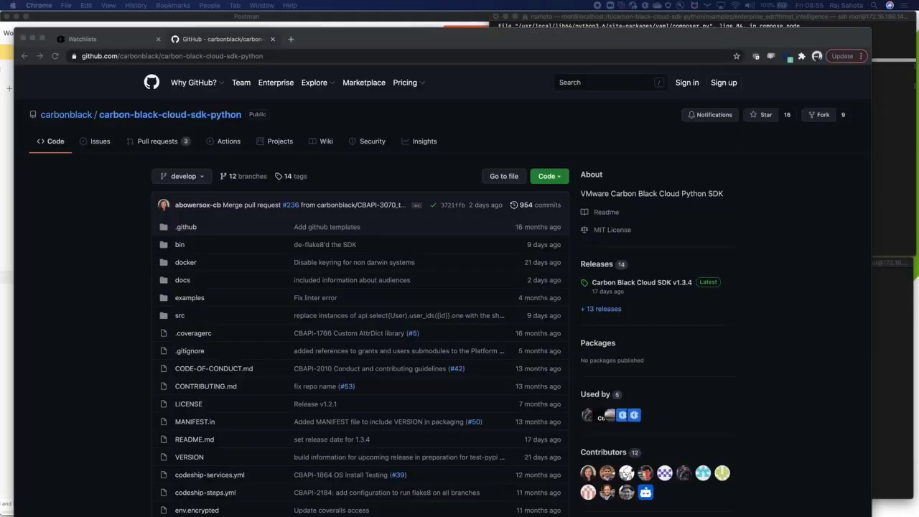
mouse_move(145, 397)
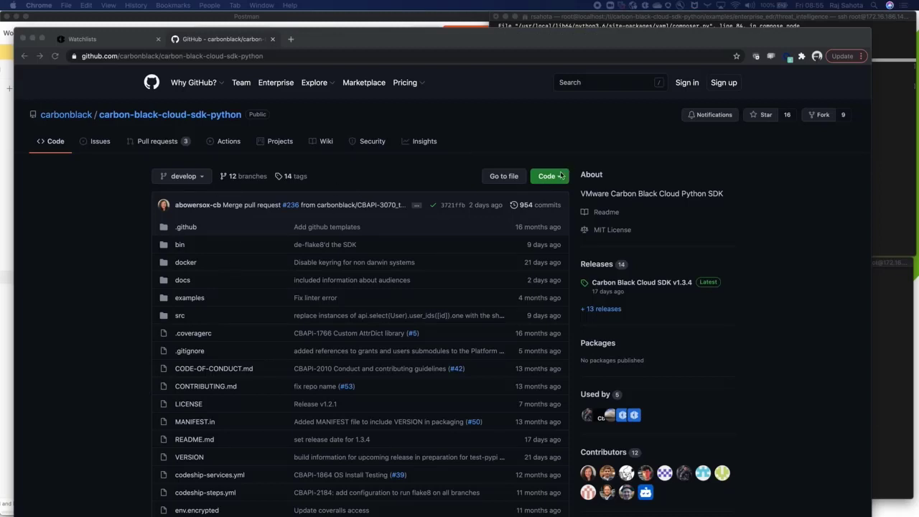
- Navigate the SDK repo into examples, then the enterprise_edr folder toward threat_intelligence
left_click(549, 175)
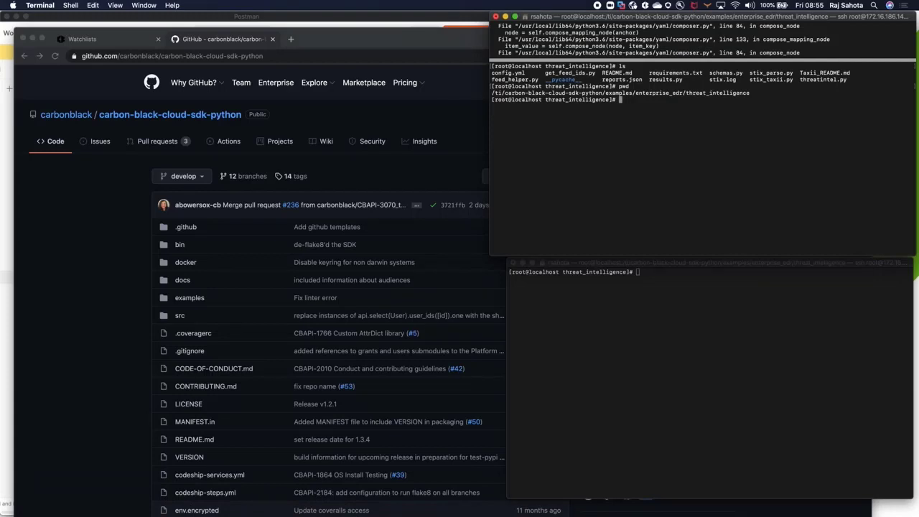
mouse_move(726, 154)
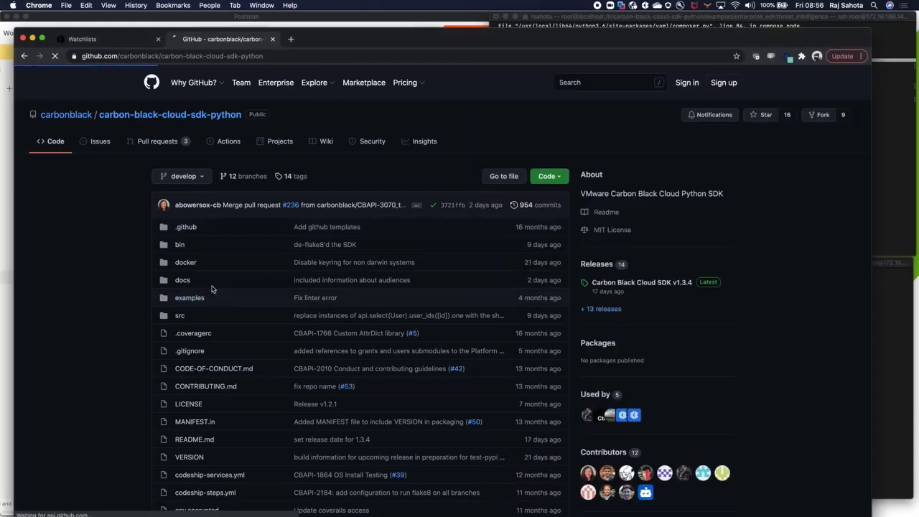
left_click(190, 297)
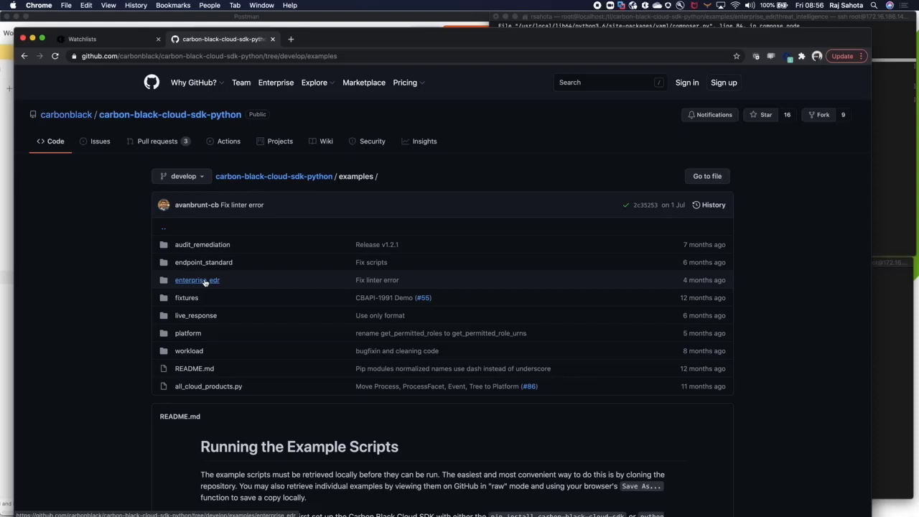
left_click(191, 280)
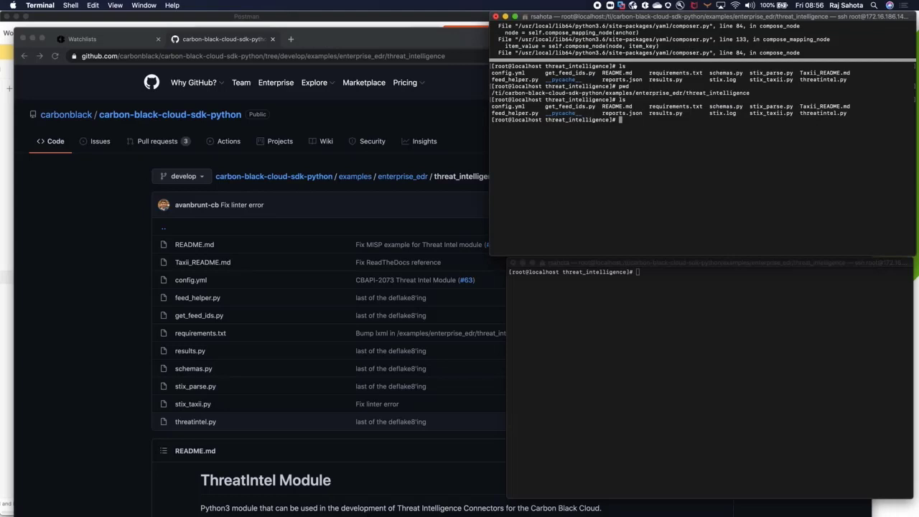
mouse_move(253, 325)
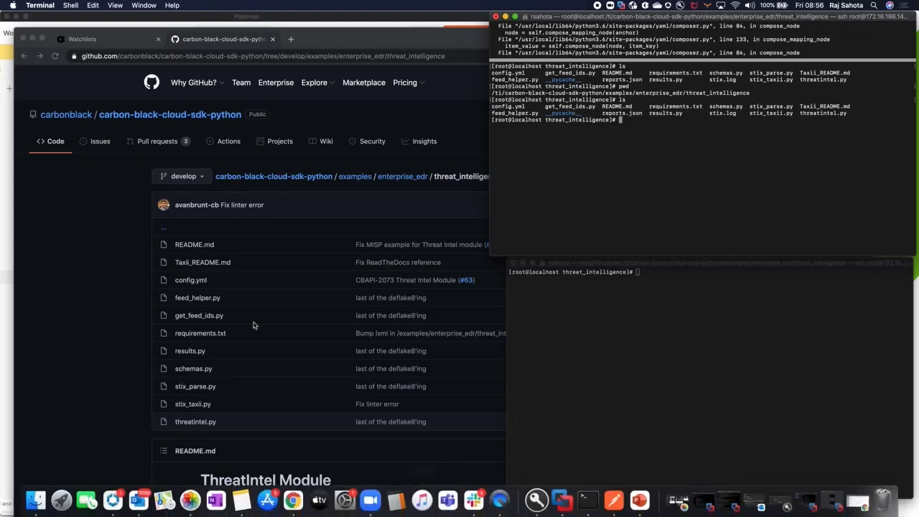
mouse_move(691, 168)
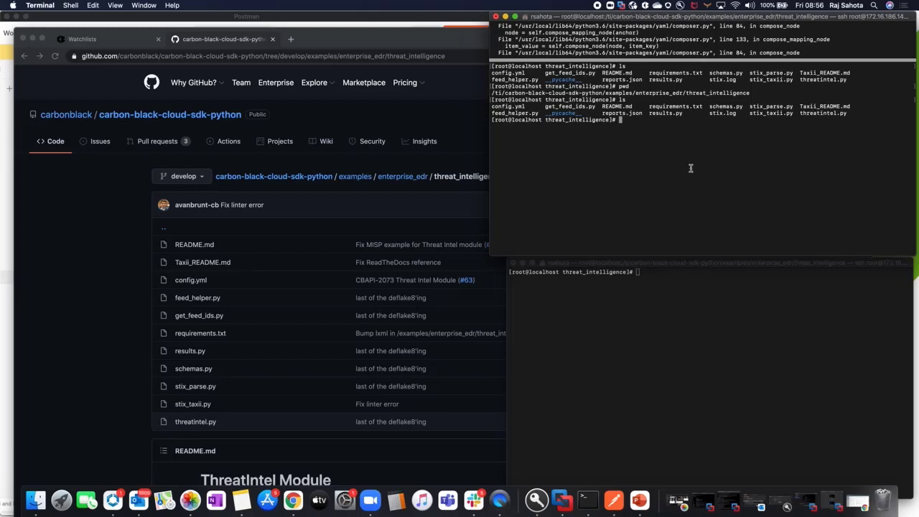
- Begin the vi command to open config.yml for editing
type("vi c")
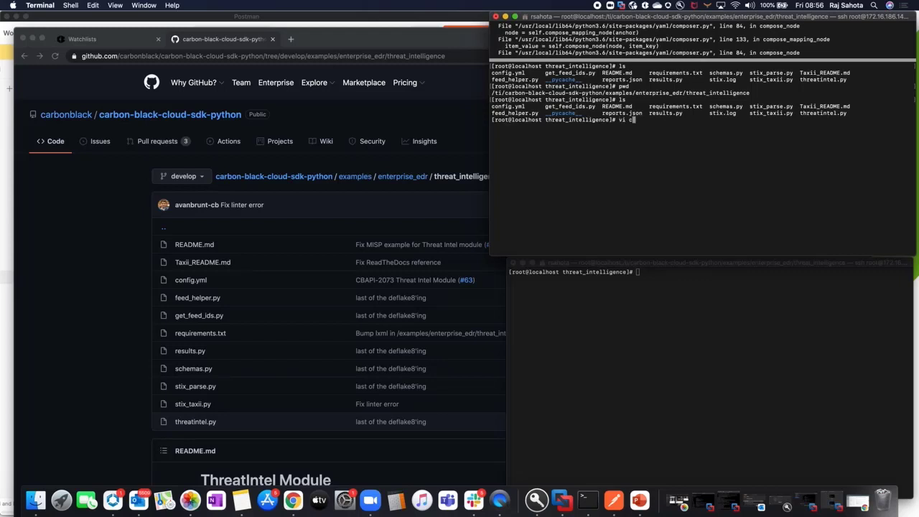
type("on")
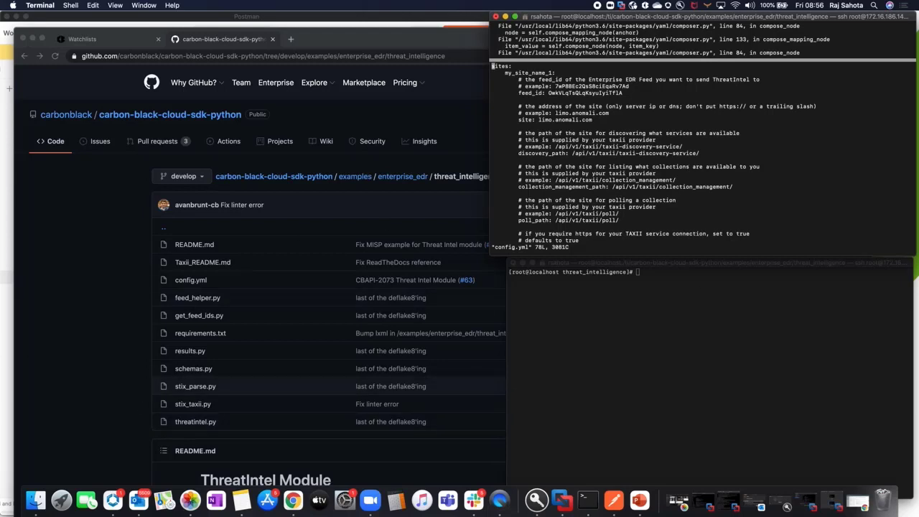
- Scroll config.yml to compare its feed_id with the VMware STIX Demo feed id
scroll("down", 3)
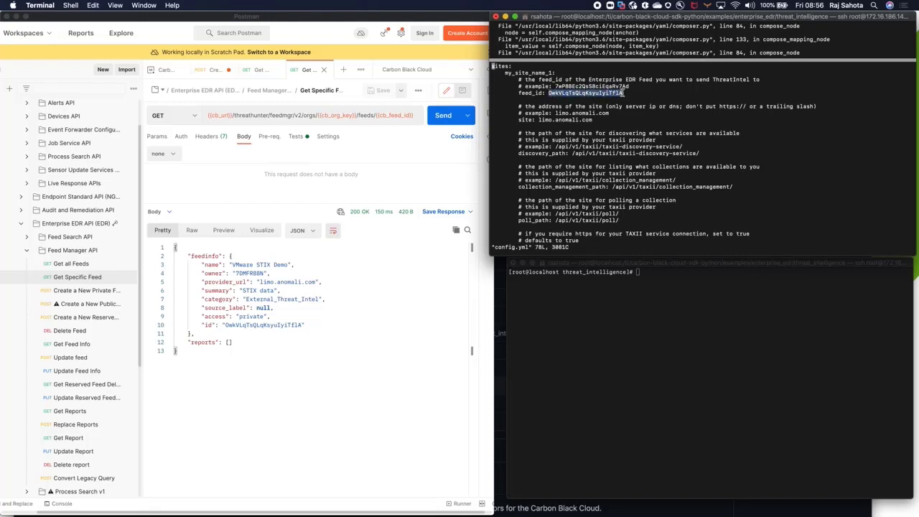
mouse_move(638, 115)
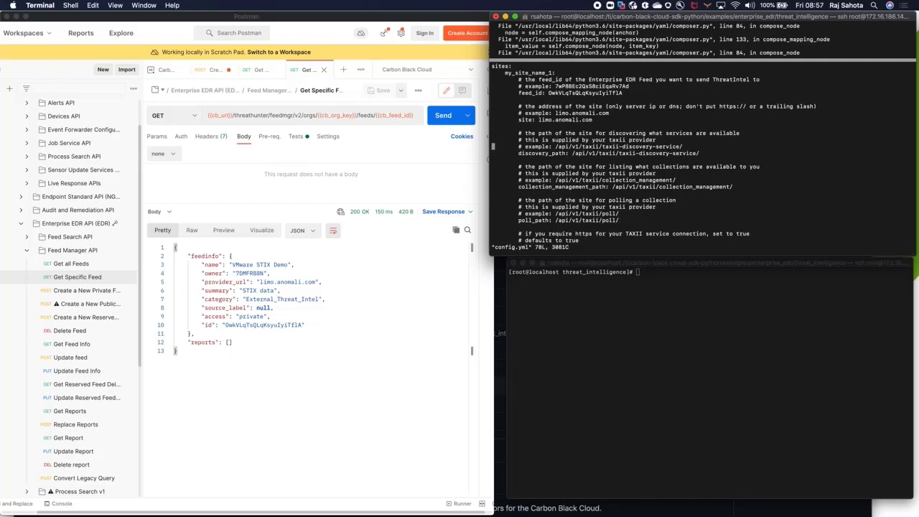
- Scroll through config.yml to review ssl_verify, collections, start_date and request size settings
scroll("down", 3)
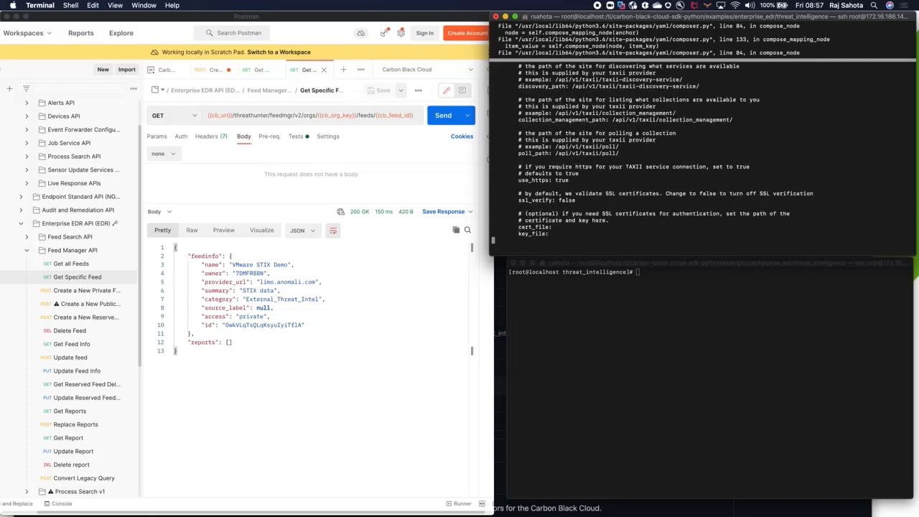
scroll("down", 3)
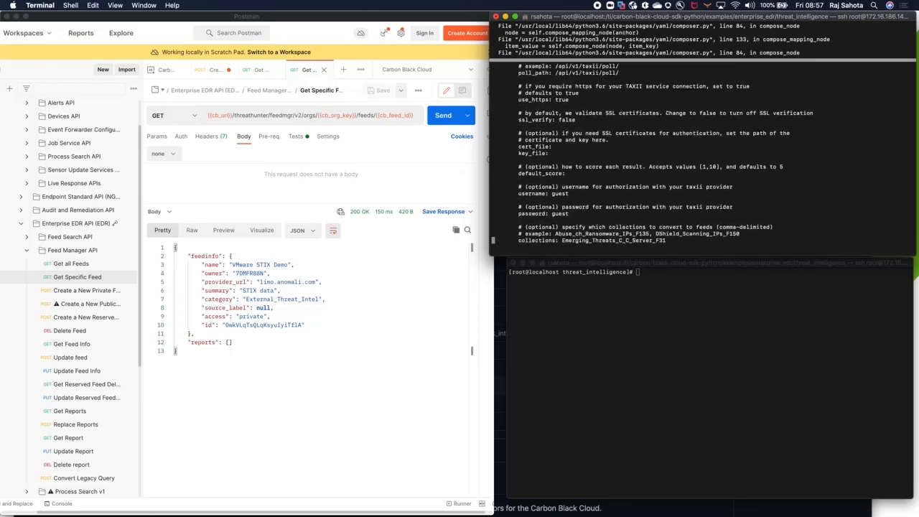
scroll("down", 3)
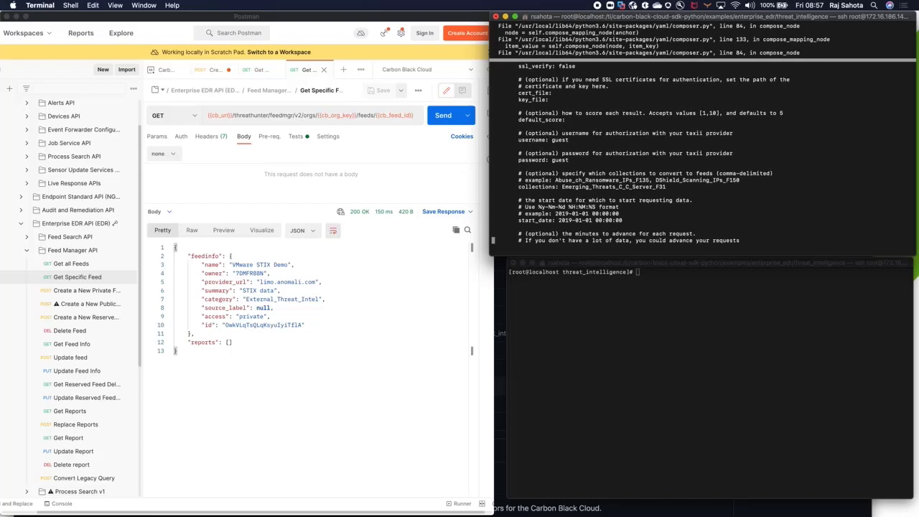
scroll("down", 3)
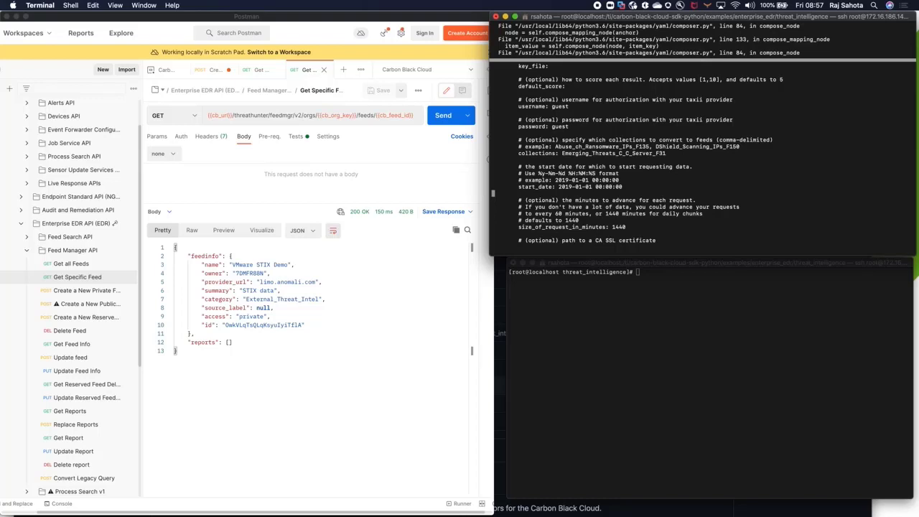
scroll("down", 3)
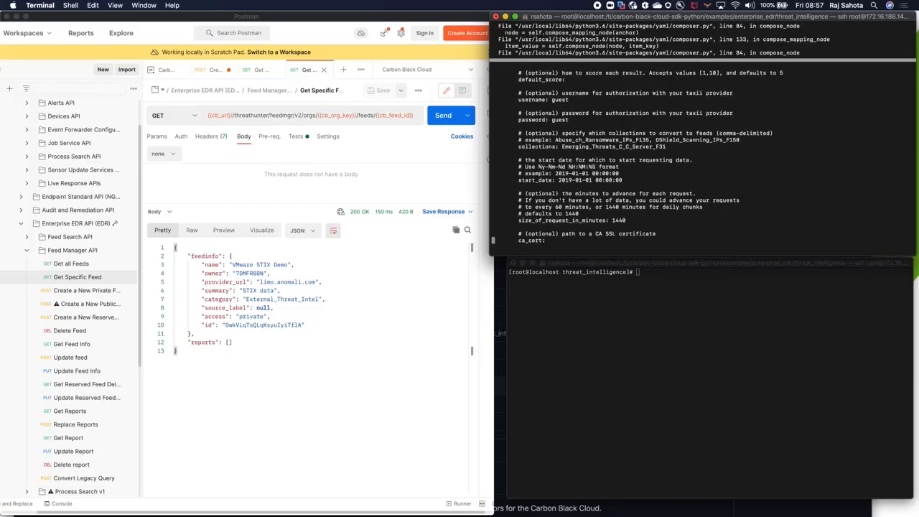
scroll("down", 3)
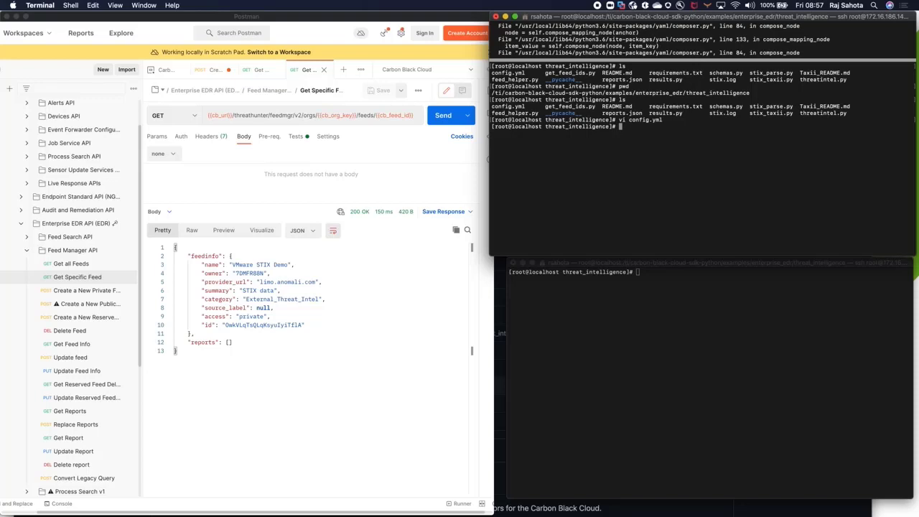
mouse_move(670, 181)
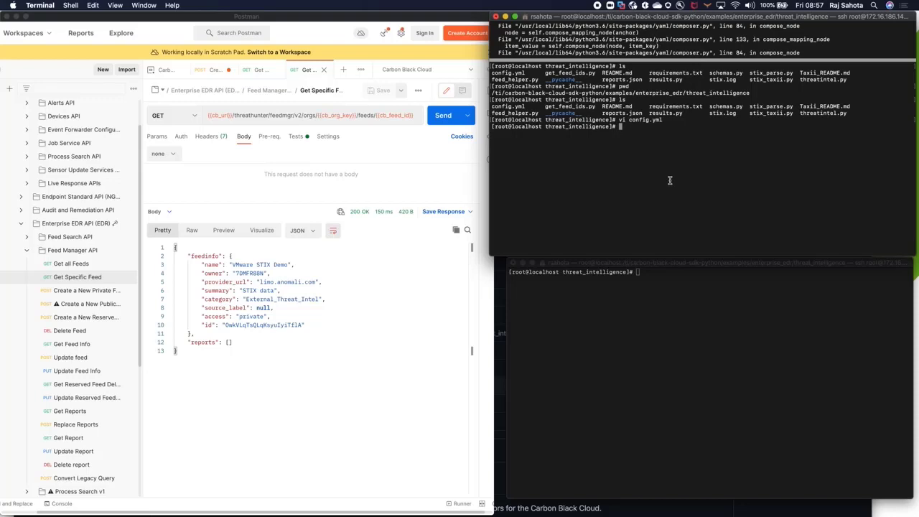
- Enter the command python stix_taxii.py to launch the import script
type("python stix_taxii.py")
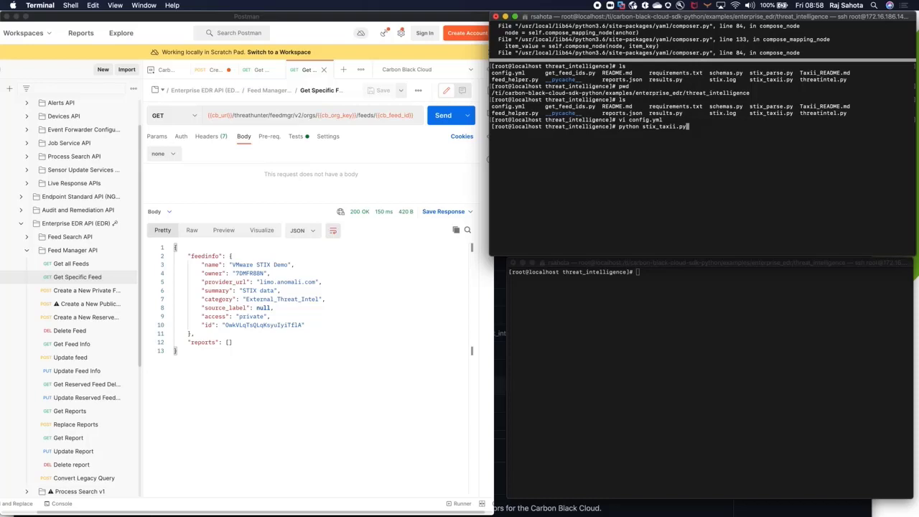
mouse_move(626, 357)
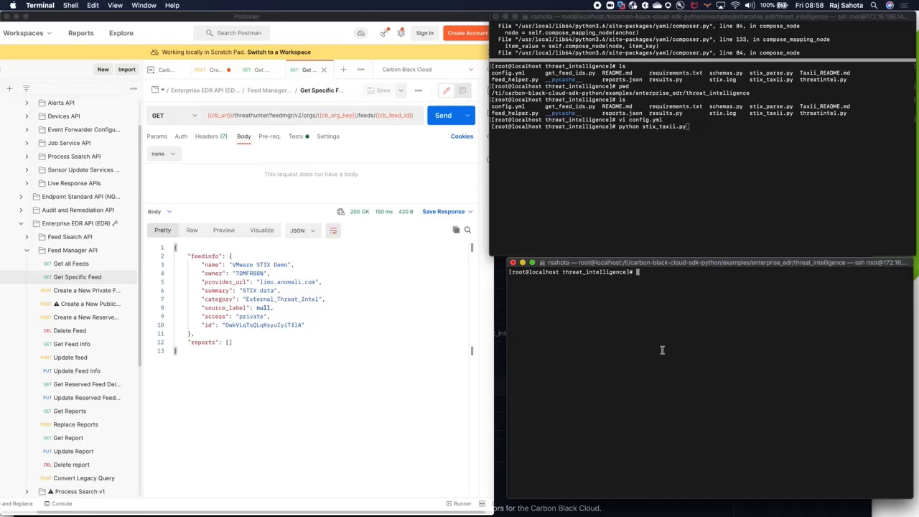
- Stream the import log with tail -f stix.log in the second terminal
type("tail -f stix.log")
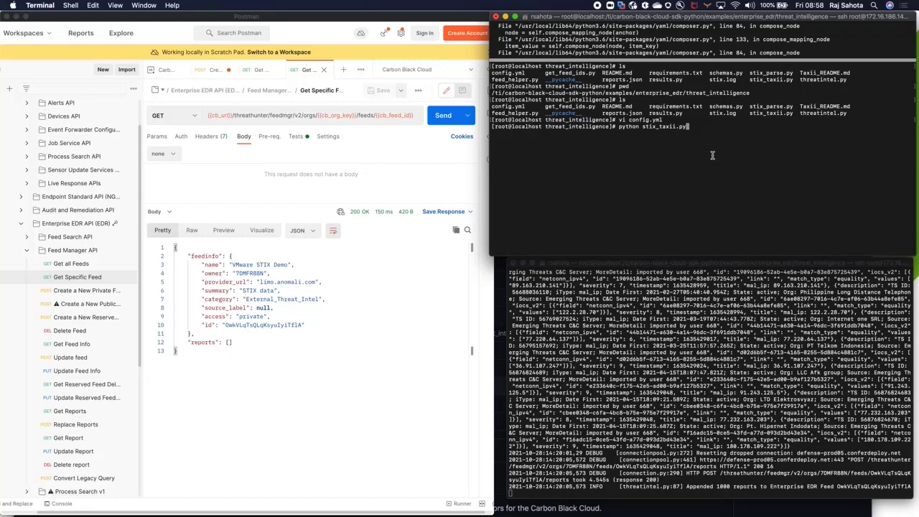
mouse_move(862, 222)
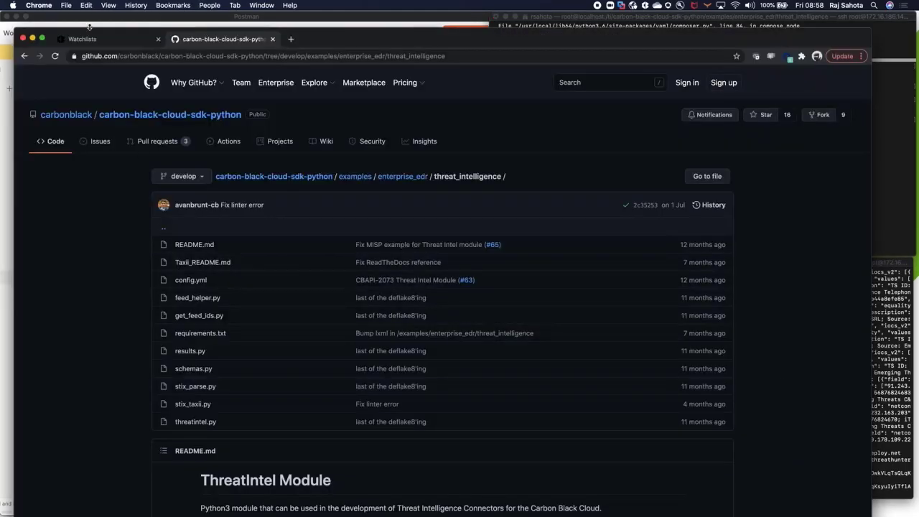
- Switch to the Carbon Black Cloud Watchlists page for VMware STIX Demo
left_click(82, 39)
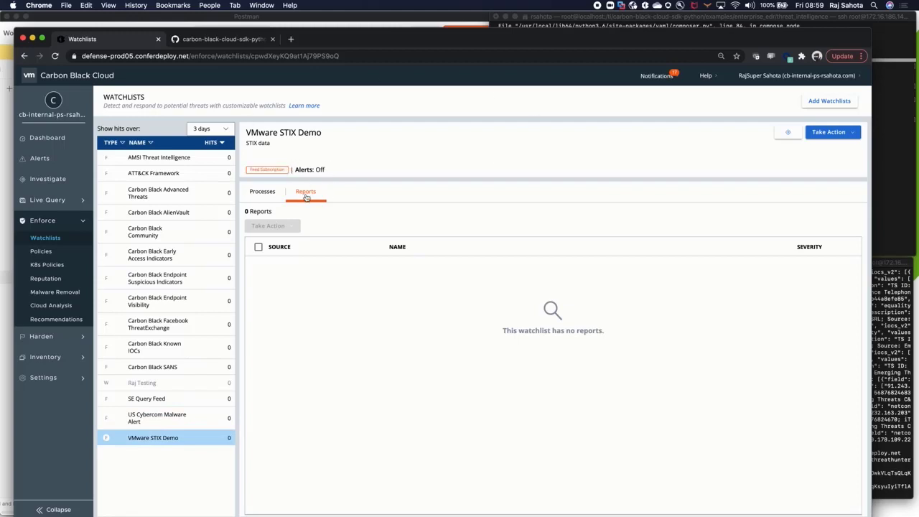
mouse_move(275, 230)
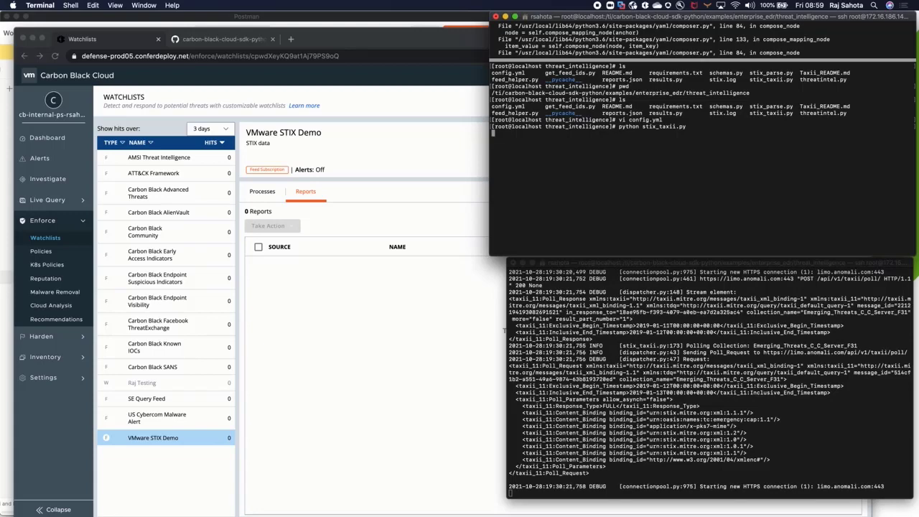
- Focus the terminal streaming stix.log as the script polls the TAXII server
left_click(262, 192)
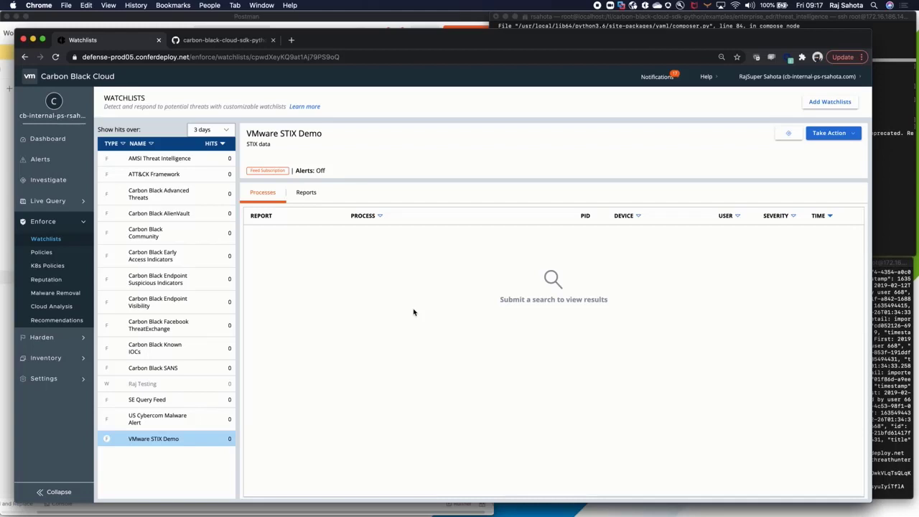
mouse_move(306, 192)
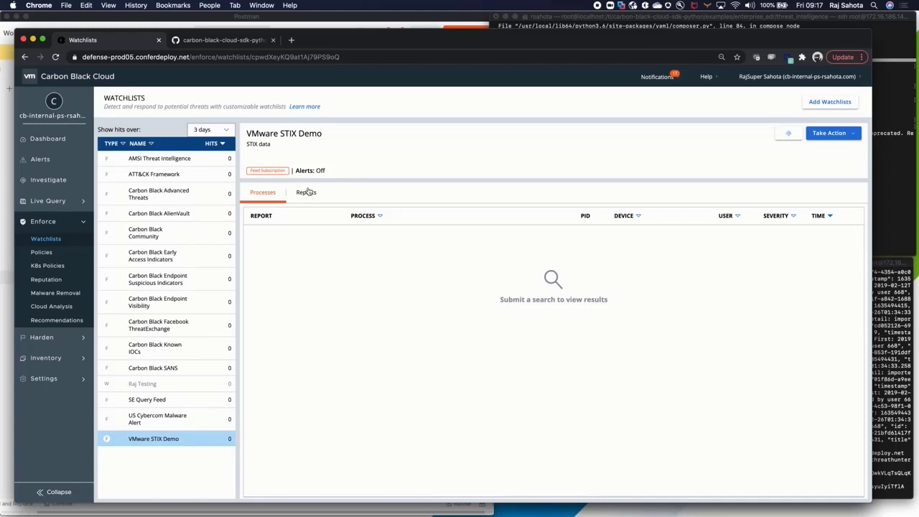
- Show the watchlist's imported reports, view the mal_ip 190.96.217.129 report and its Take Action options
left_click(306, 193)
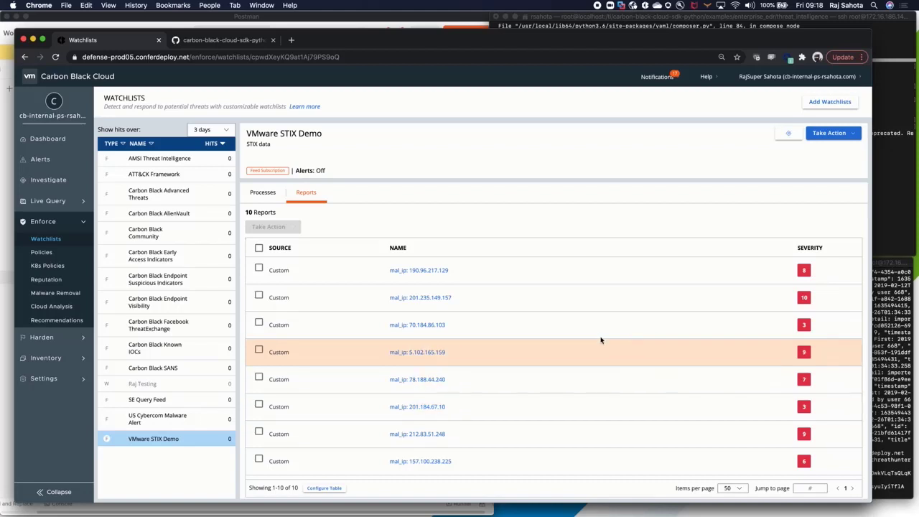
left_click(420, 271)
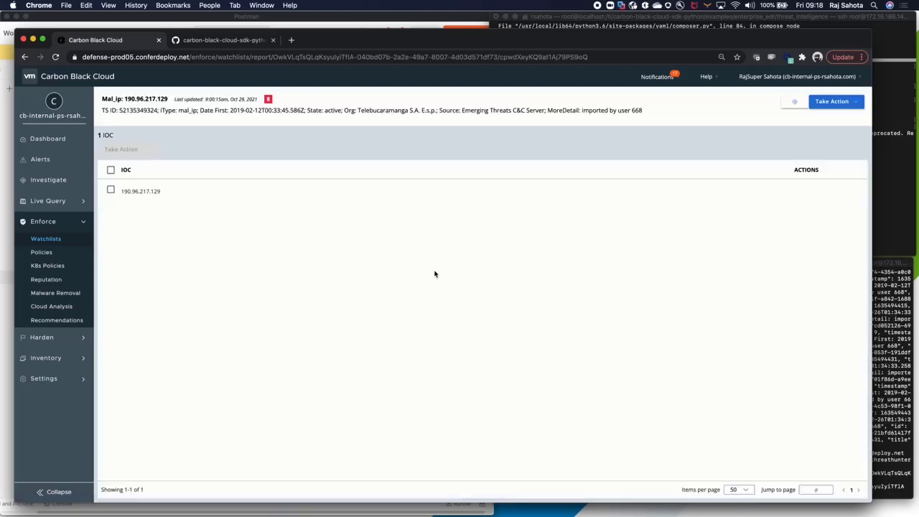
left_click(832, 101)
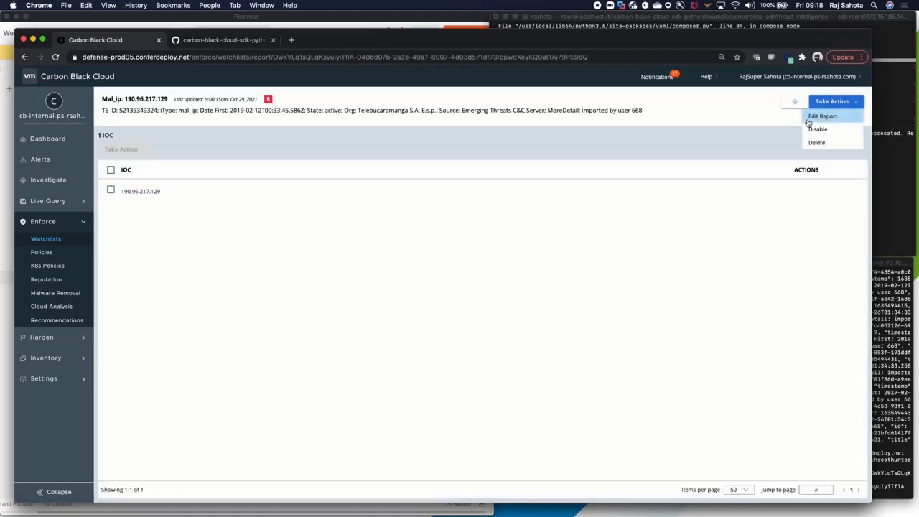
mouse_move(806, 154)
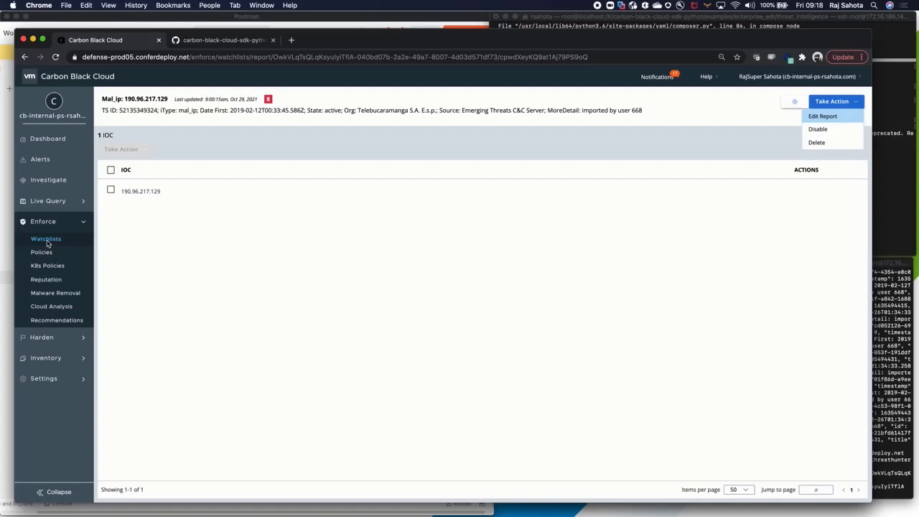
mouse_move(915, 278)
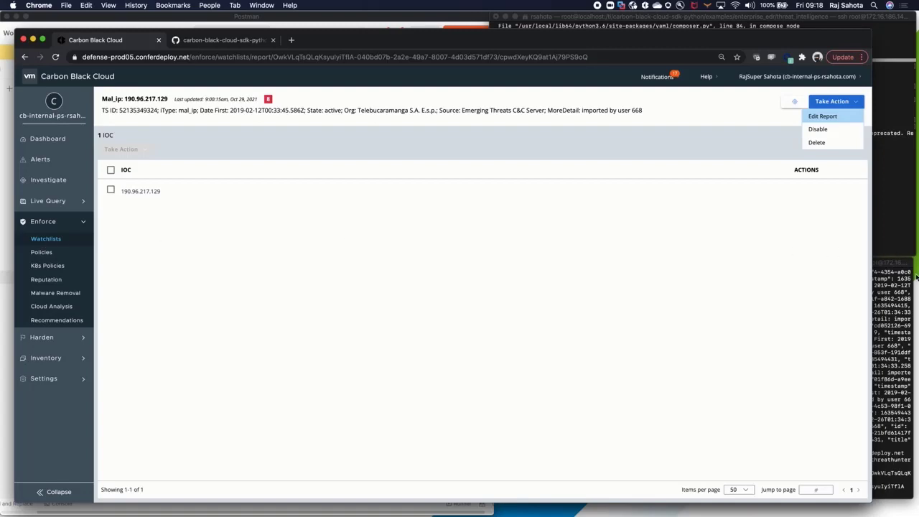